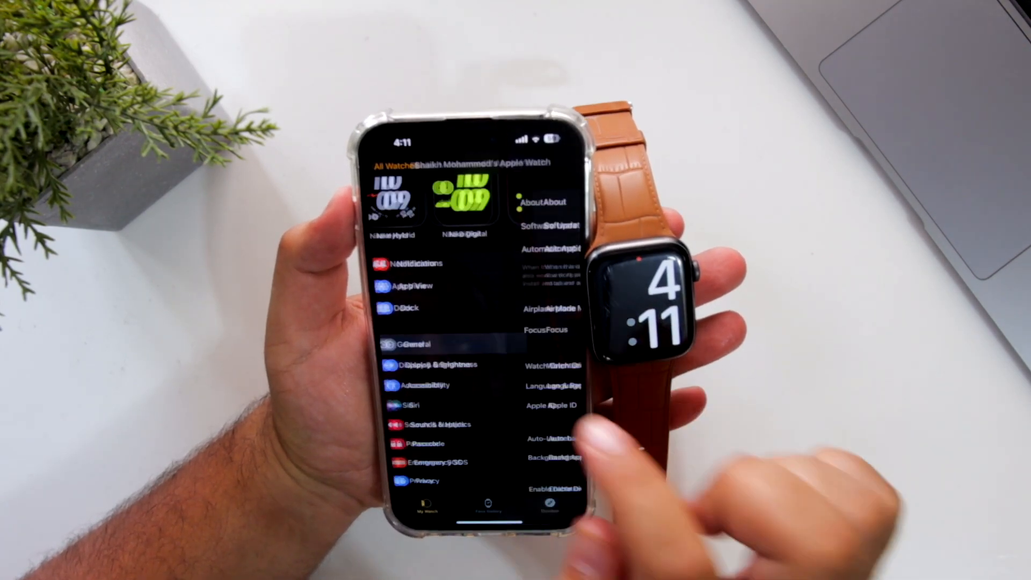
Open General > Language & Region for the paired watch in My Watch
left_click(415, 345)
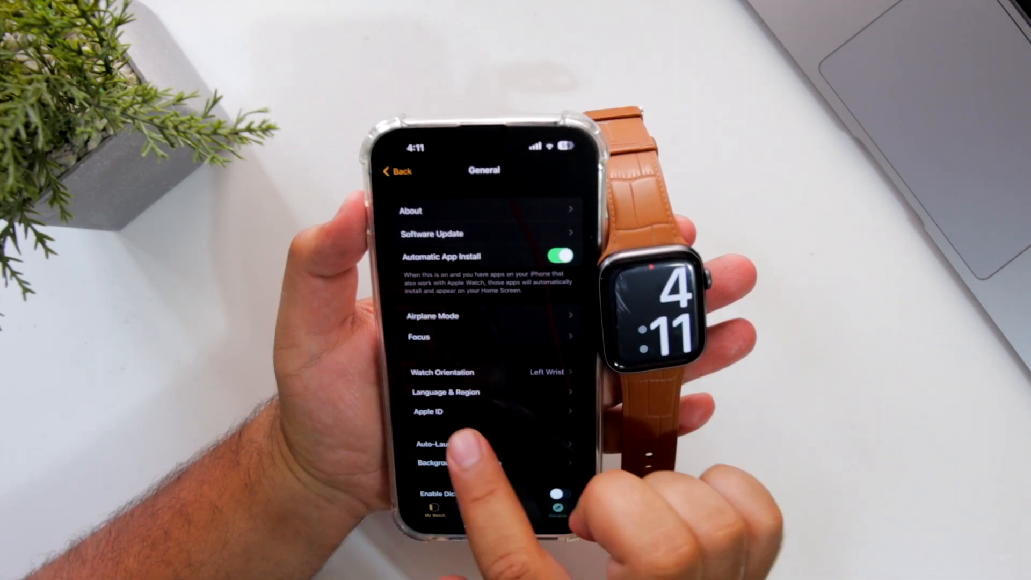
left_click(446, 392)
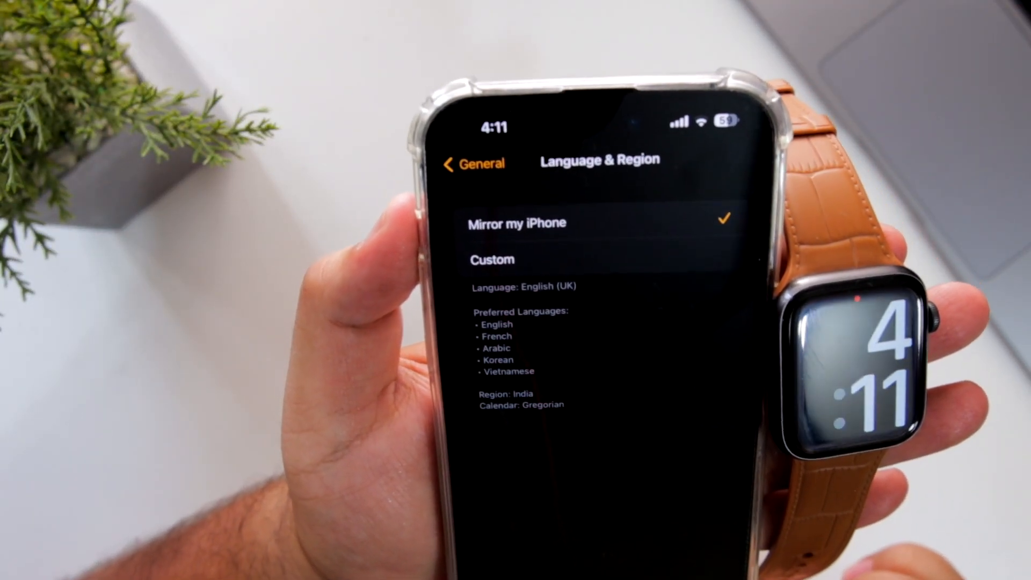
Switch the watch language from Mirror my iPhone to Custom and open Add Language
left_click(492, 259)
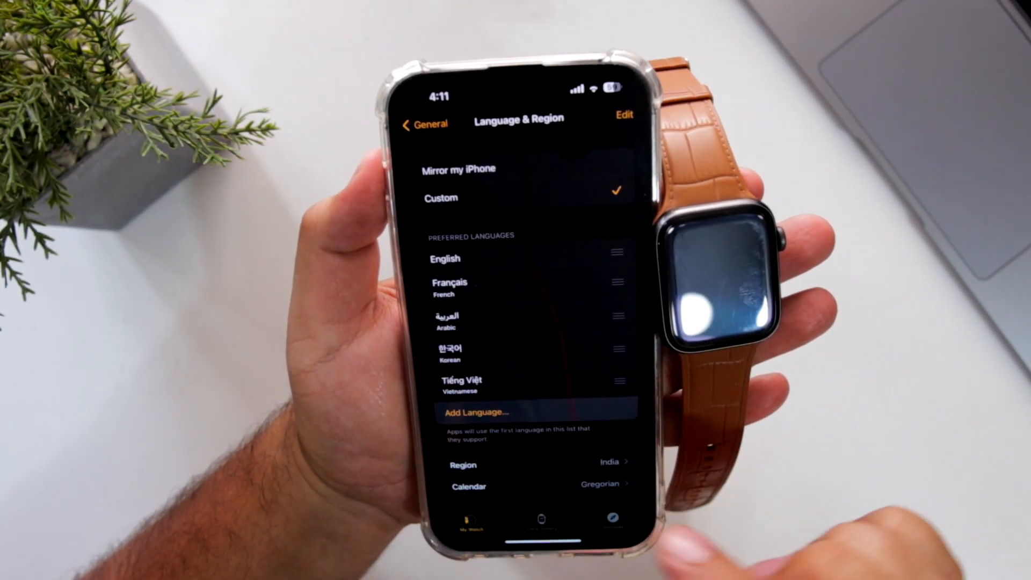
left_click(478, 413)
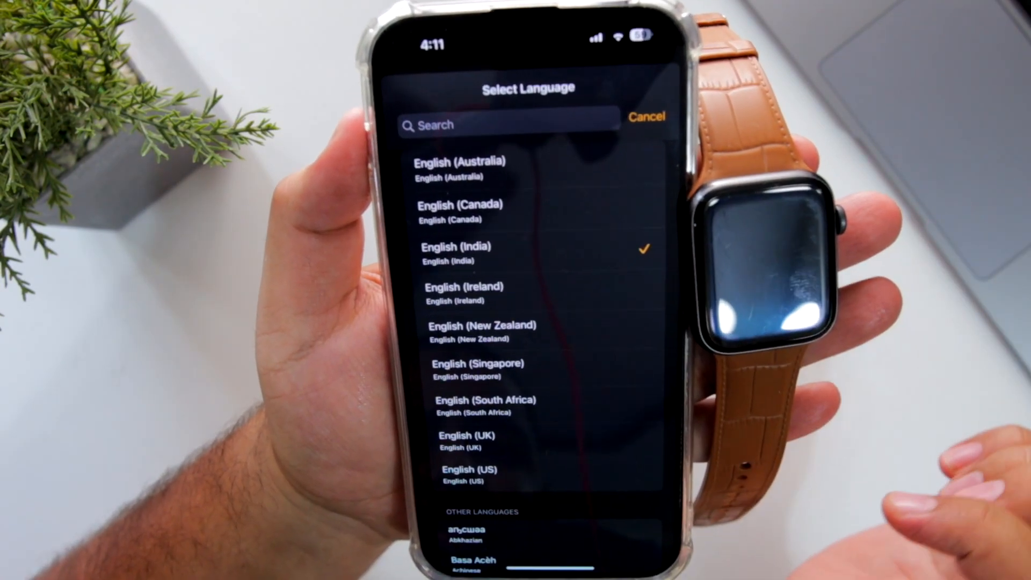
Select English (US) and confirm it as the watch's primary language
left_click(467, 470)
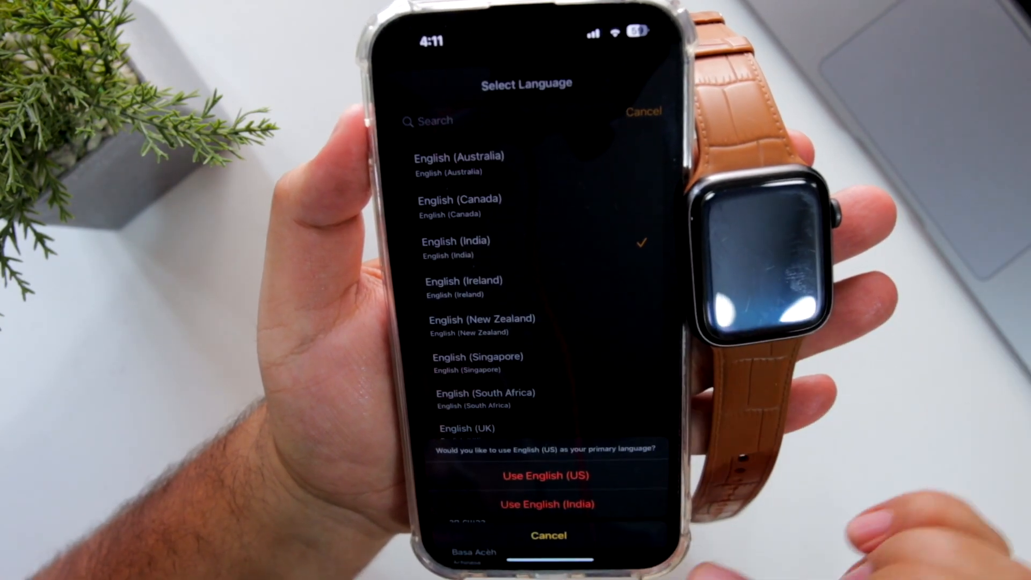
left_click(547, 475)
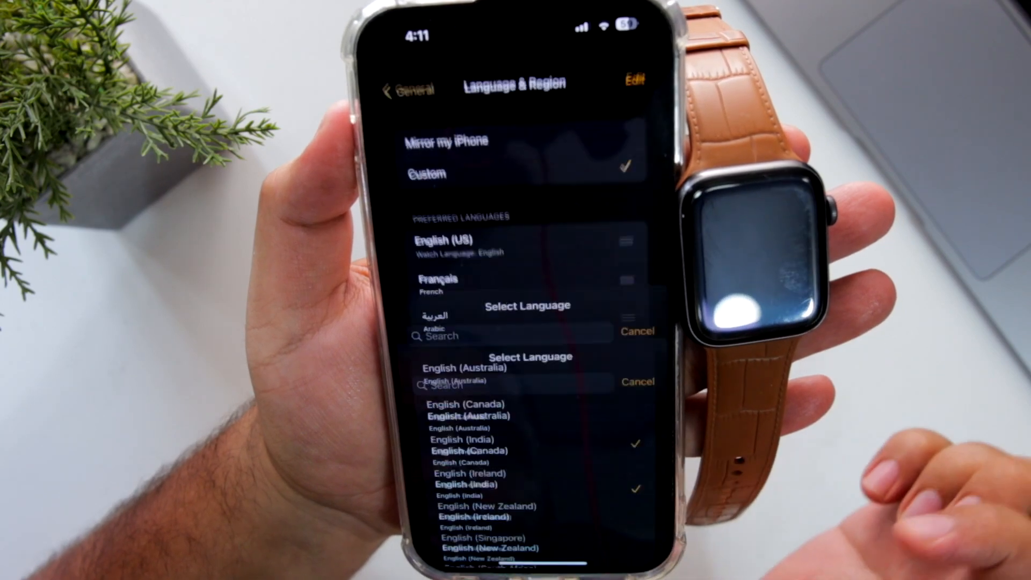